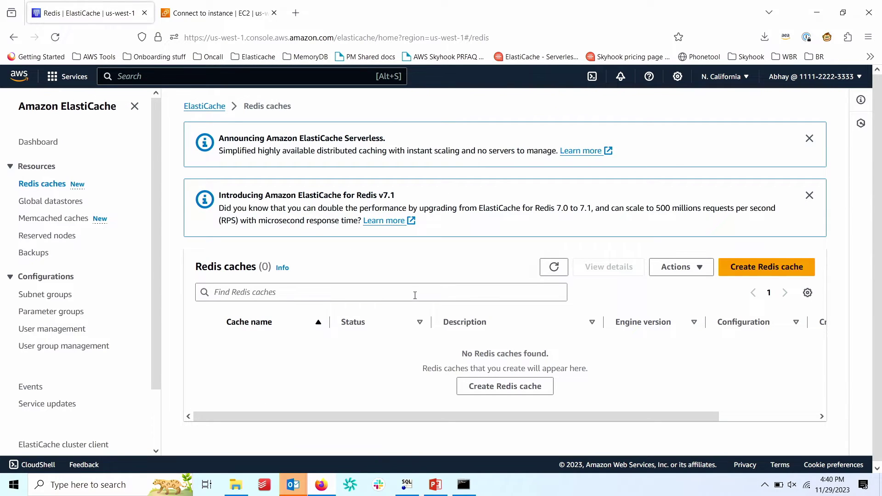
Create a serverless Redis cache named Test-Cache, keeping the default New cache settings.
{"action": "left_click", "coordinate": [504, 386]}
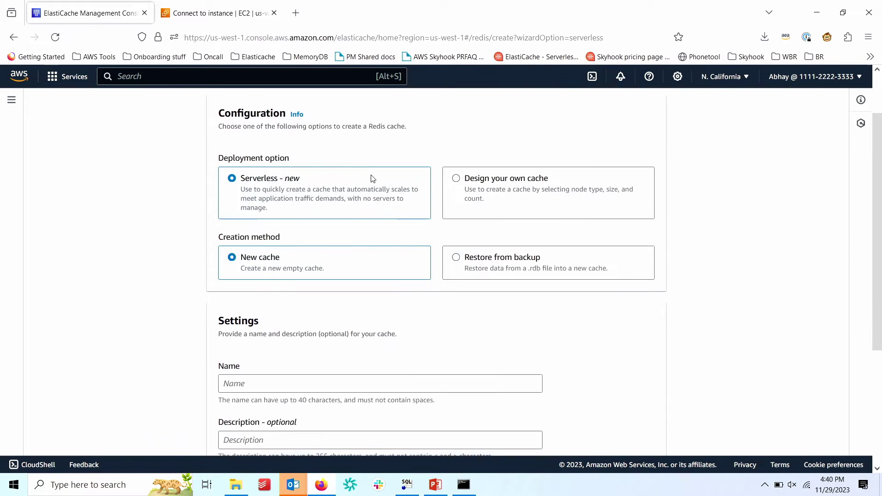
{"action": "scroll", "scroll_direction": "down", "scroll_amount": 3}
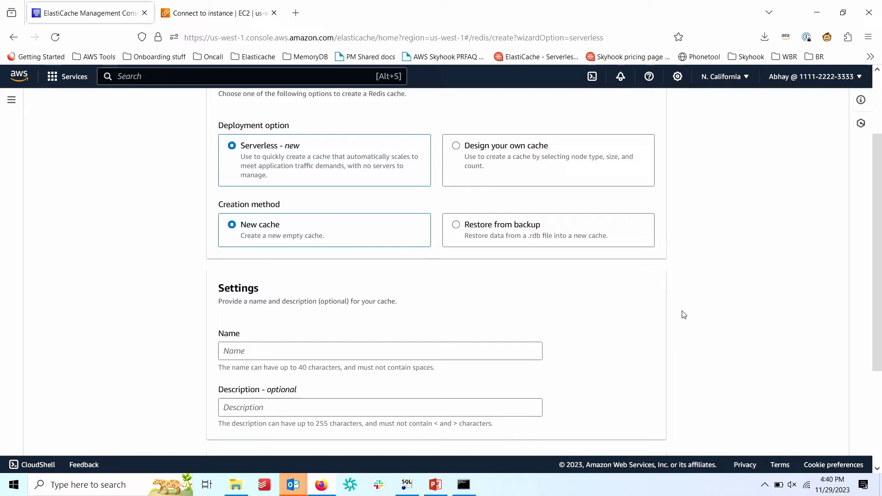
{"action": "scroll", "scroll_direction": "up", "scroll_amount": 3}
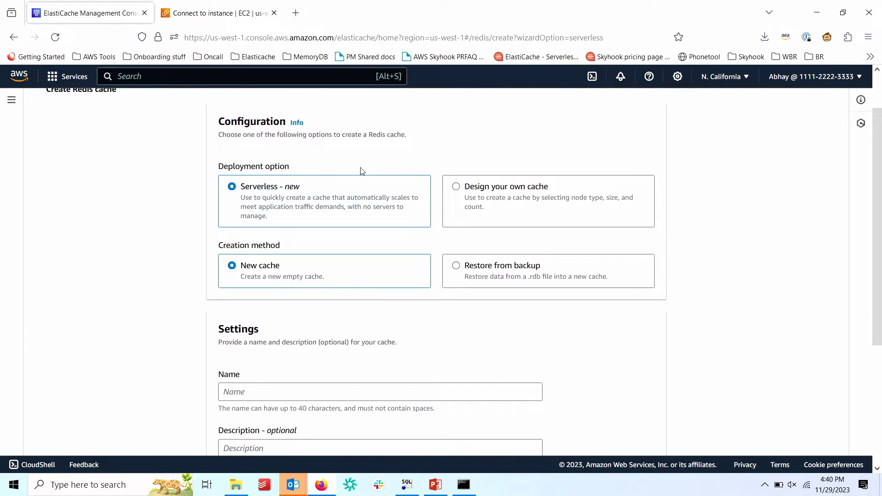
{"action": "scroll", "scroll_direction": "down", "scroll_amount": 3}
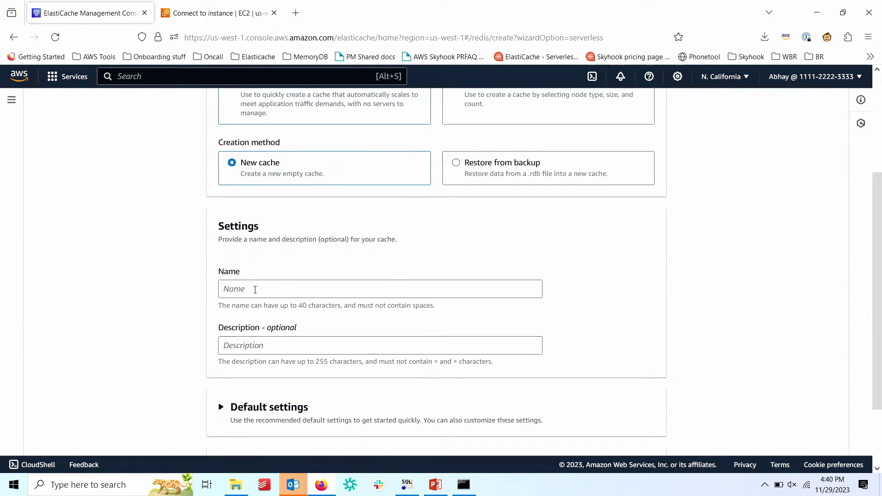
{"action": "type", "text": "Test-"}
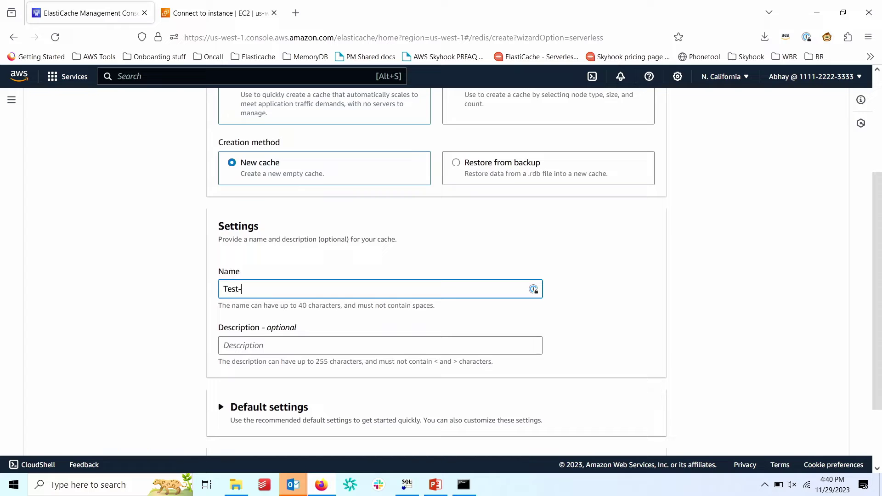
{"action": "type", "text": "Cache"}
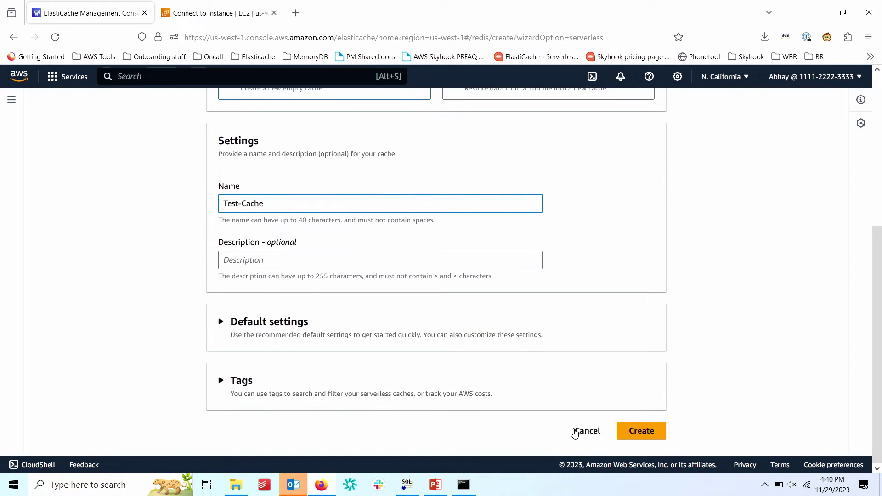
{"action": "left_click", "coordinate": [640, 430]}
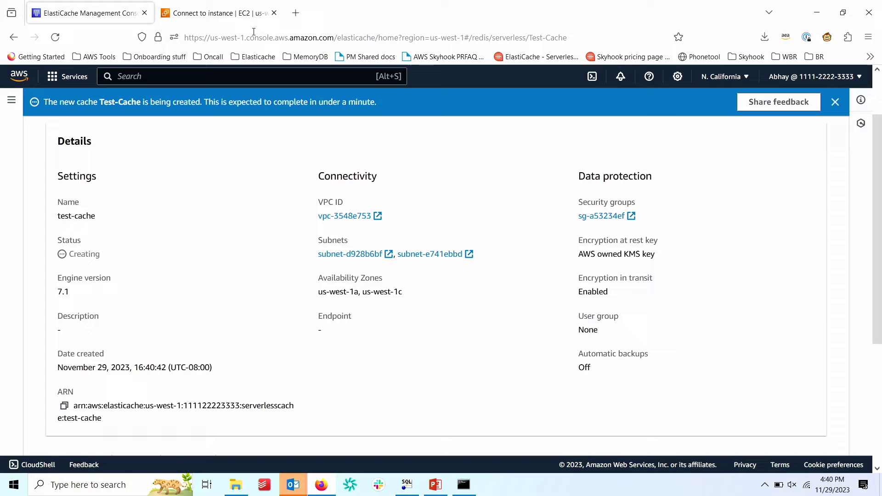
Copy the example SSH command from the EC2 Connect page and bring up the instance terminal.
{"action": "left_click", "coordinate": [214, 12]}
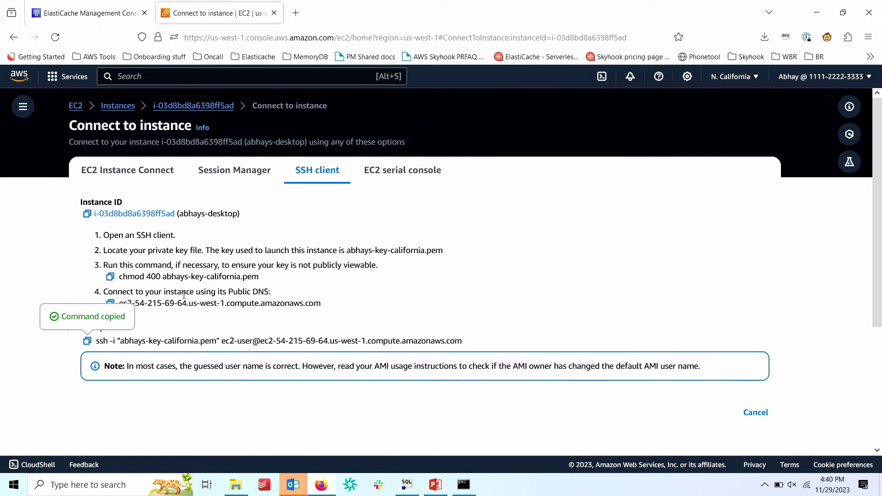
{"action": "left_click", "coordinate": [87, 340]}
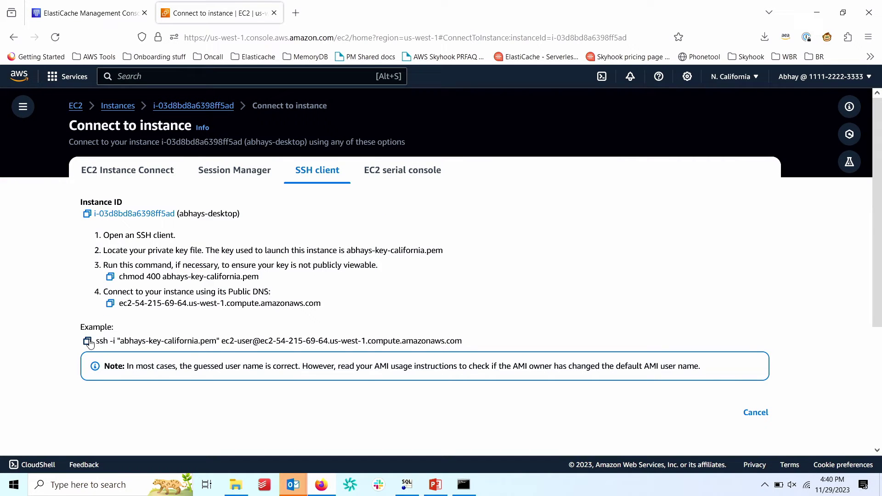
{"action": "key", "text": "Alt+Tab"}
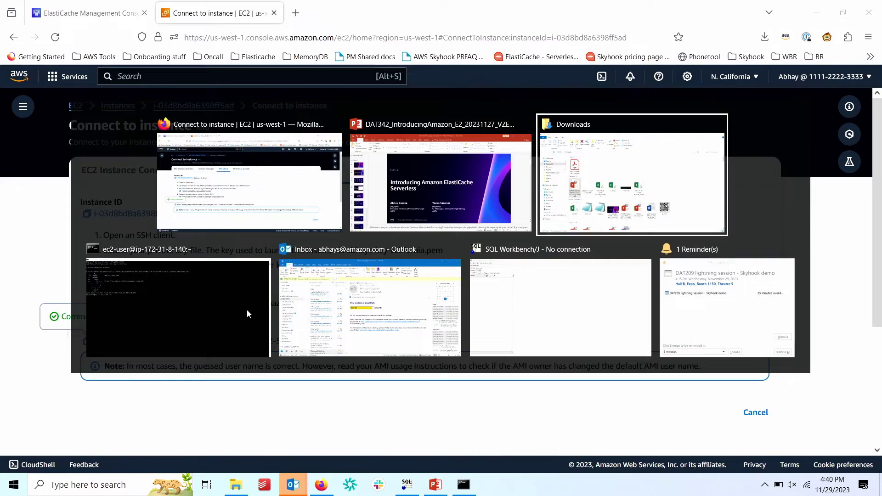
{"action": "left_click", "coordinate": [177, 307]}
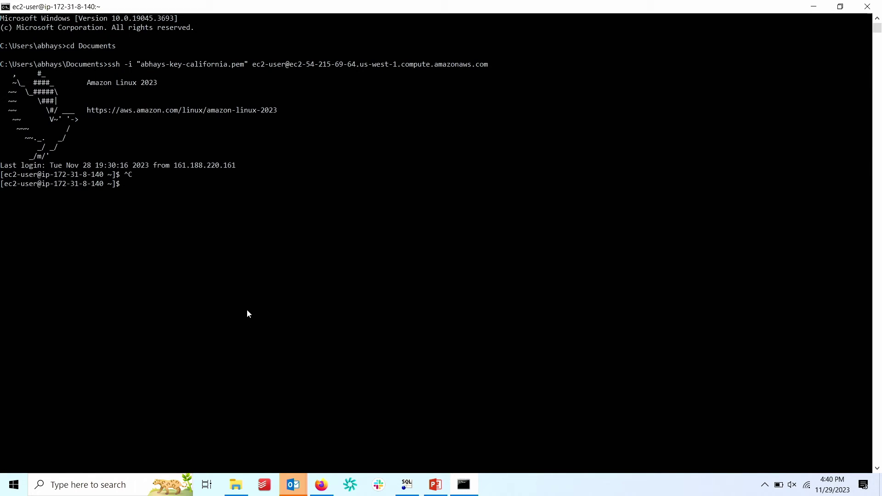
Clear the terminal and begin a redis-cli command, then return to the Test-Cache details.
{"action": "type", "text": "clear"}
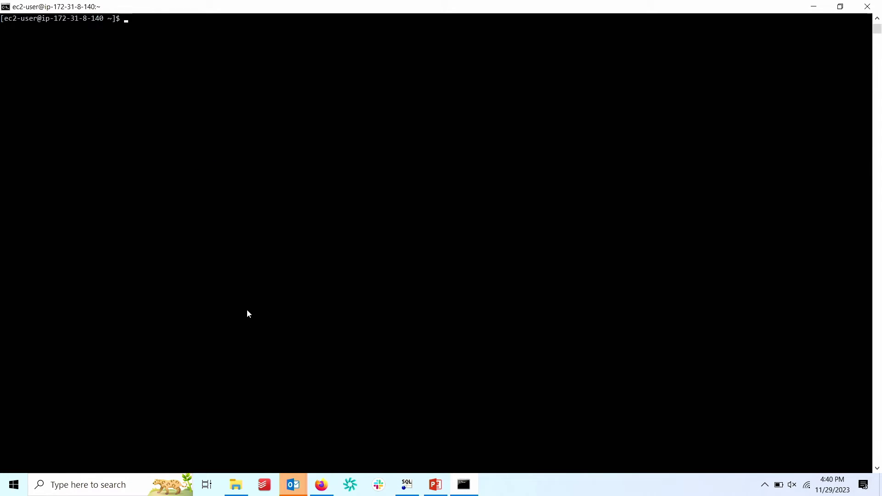
{"action": "type", "text": "redis-"}
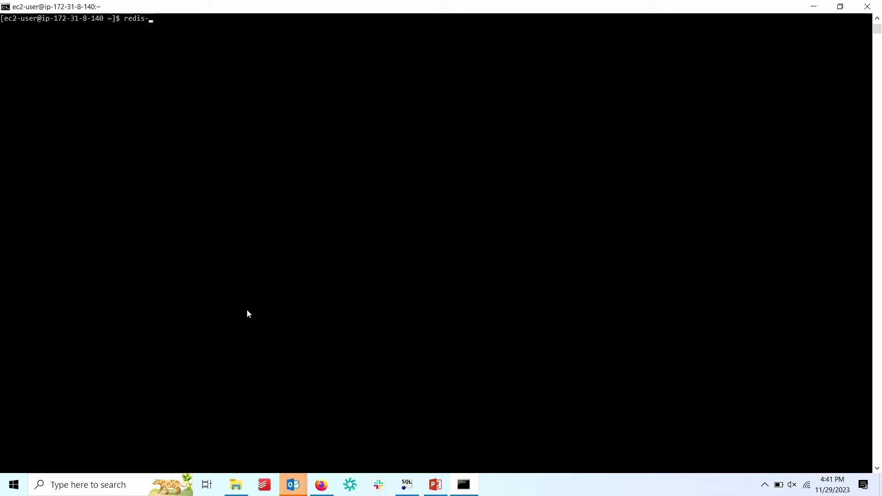
{"action": "type", "text": "cli -"}
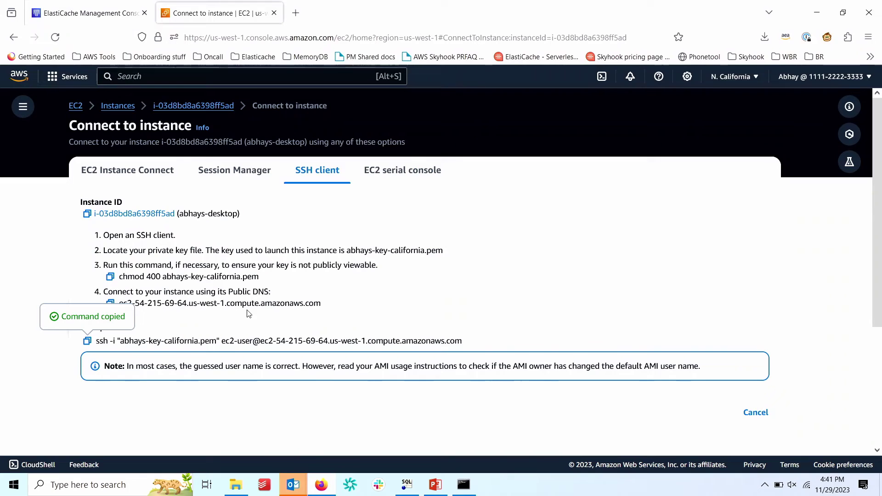
{"action": "left_click", "coordinate": [84, 12]}
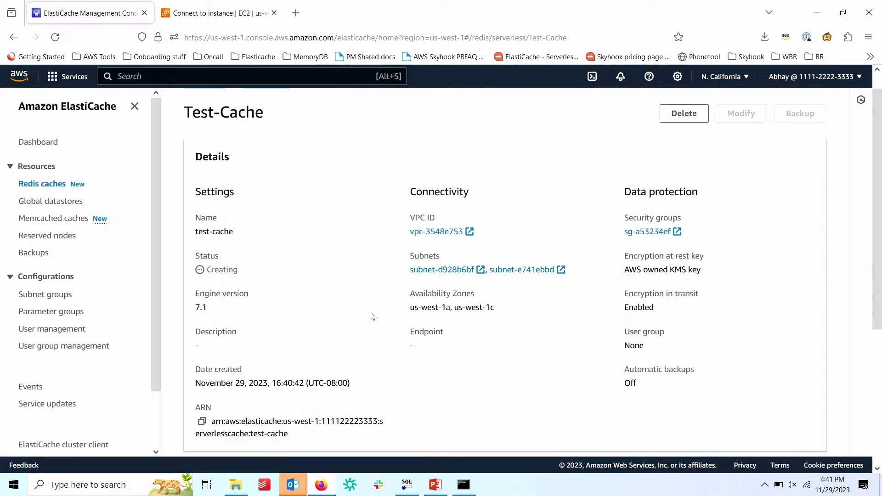
Scroll the Test-Cache details looking for the Available status and endpoint.
{"action": "scroll", "scroll_direction": "down", "scroll_amount": 3}
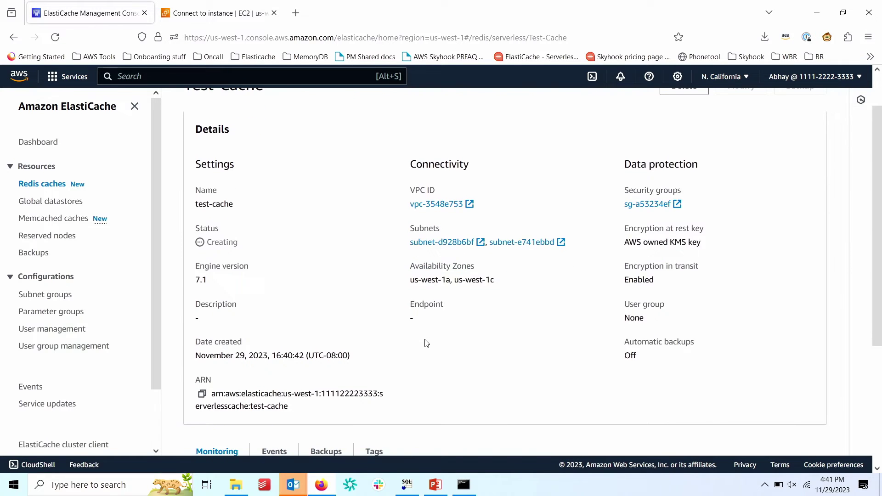
{"action": "scroll", "scroll_direction": "down", "scroll_amount": 3}
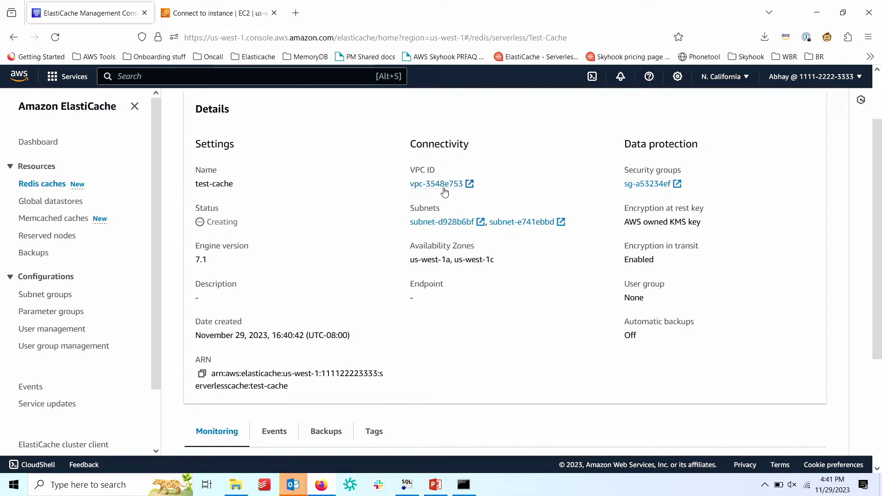
{"action": "mouse_move", "coordinate": [435, 184]}
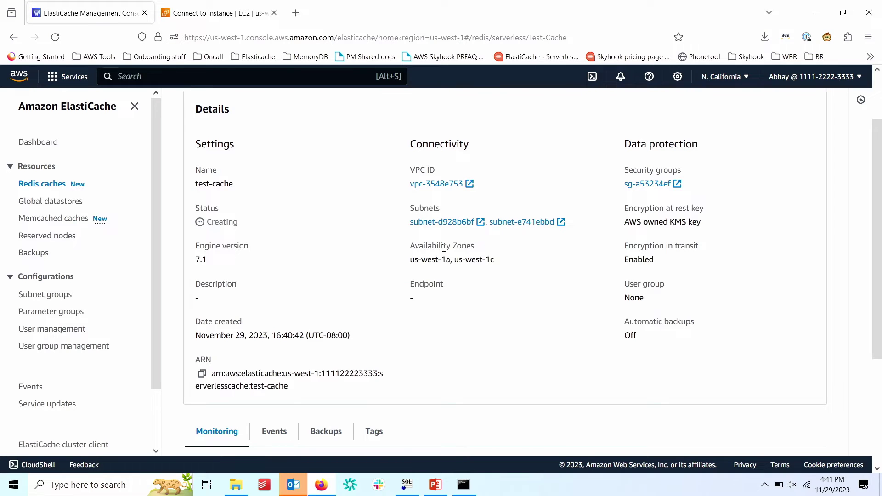
{"action": "mouse_move", "coordinate": [477, 258]}
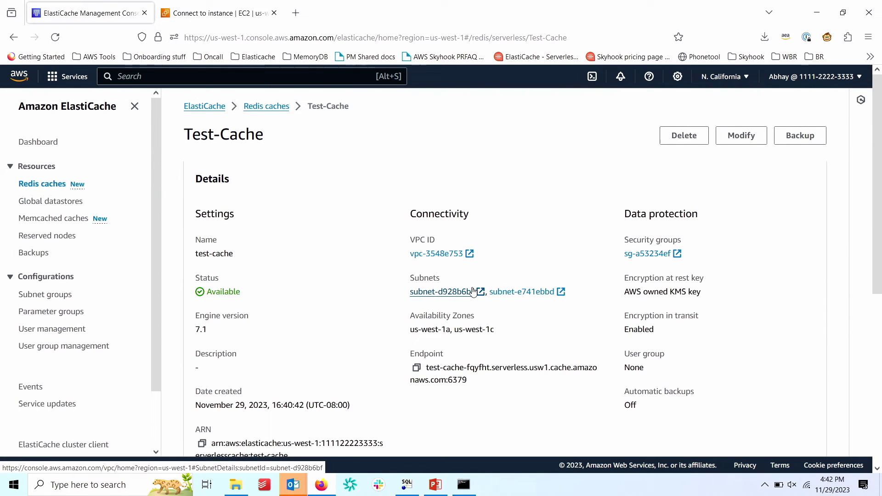
Run redis-cli against the Test-Cache endpoint with --tls on port 6379.
{"action": "scroll", "scroll_direction": "down", "scroll_amount": 3}
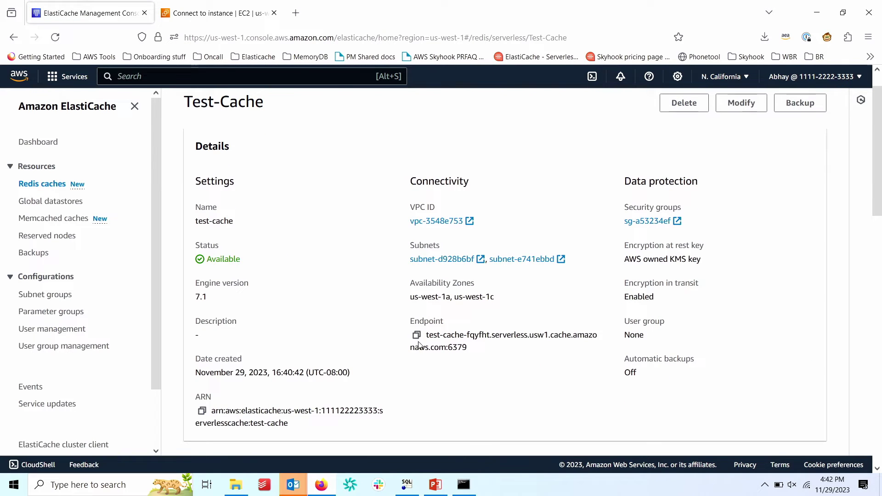
{"action": "key", "text": "alt+tab"}
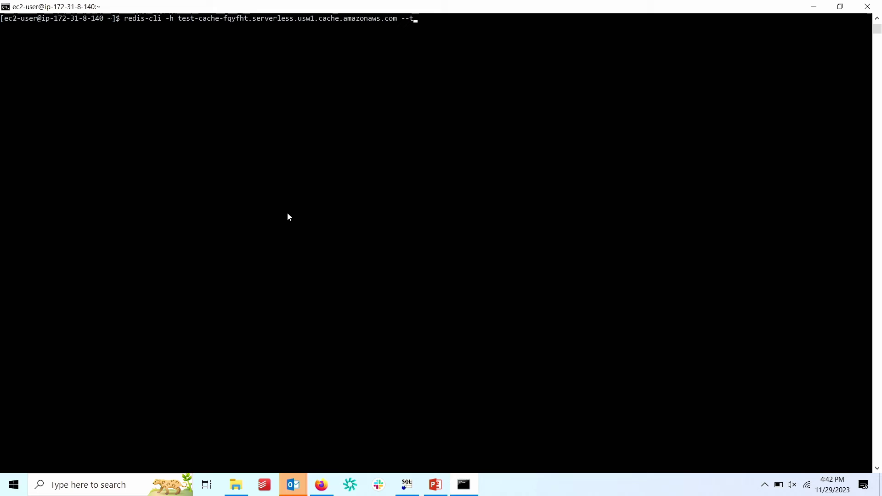
{"action": "type", "text": "ls -"}
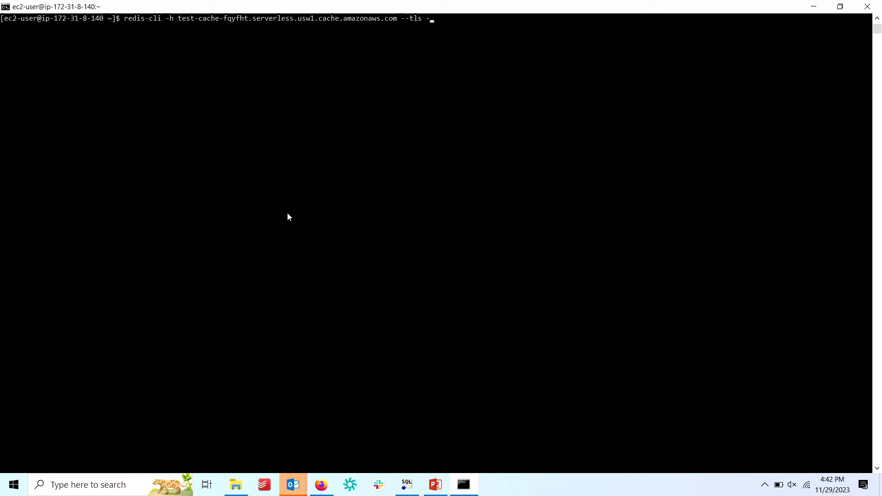
{"action": "type", "text": "p 6379"}
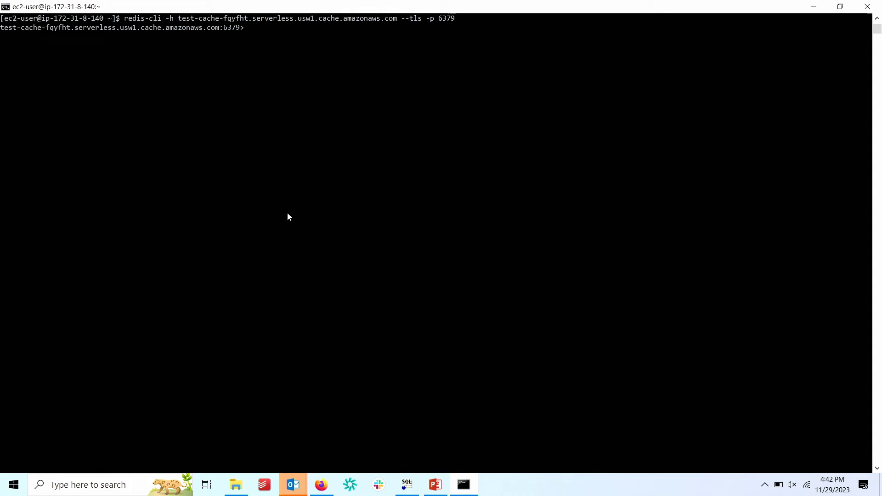
Write a key at the redis prompt with 'set a 100'.
{"action": "type", "text": "s"}
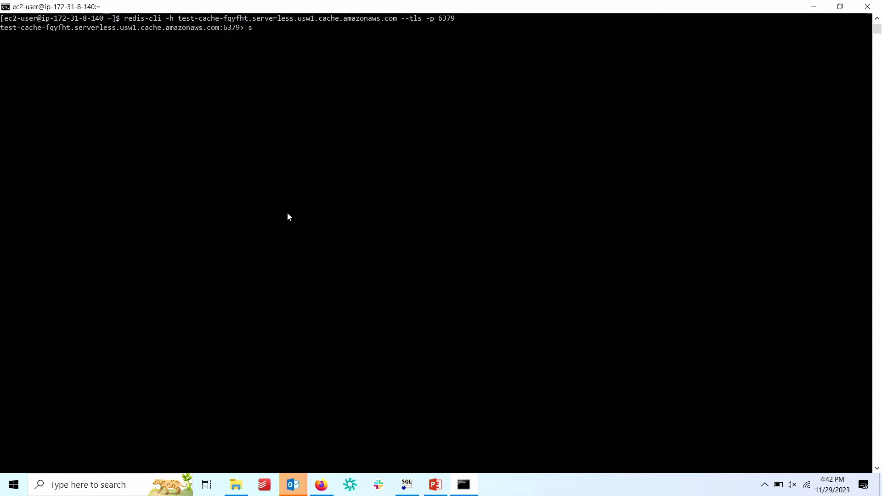
{"action": "type", "text": "et a 100"}
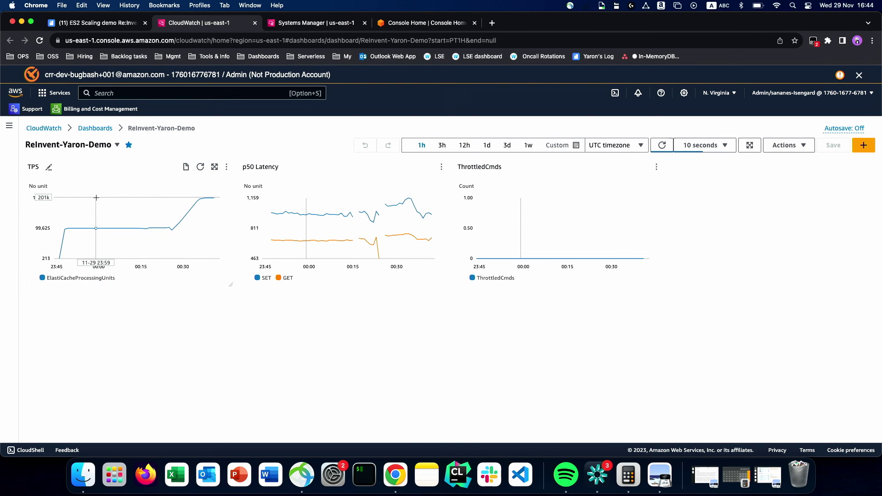
{"action": "mouse_move", "coordinate": [182, 196]}
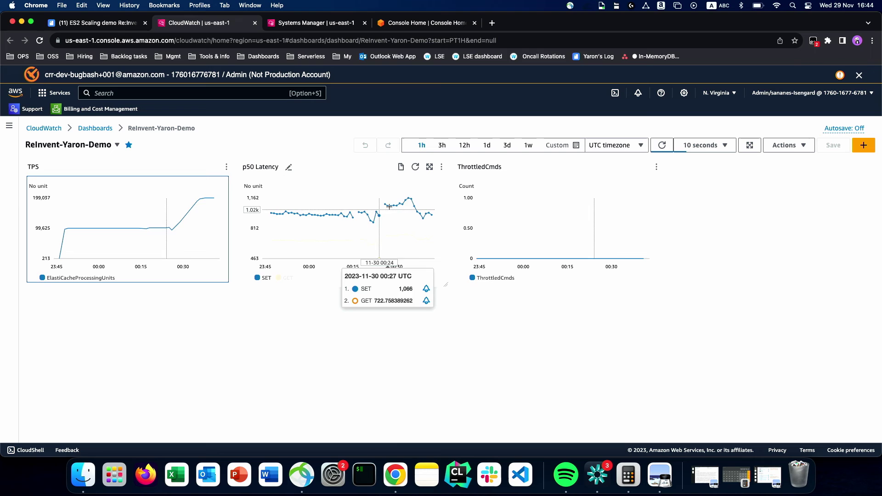
{"action": "mouse_move", "coordinate": [399, 199]}
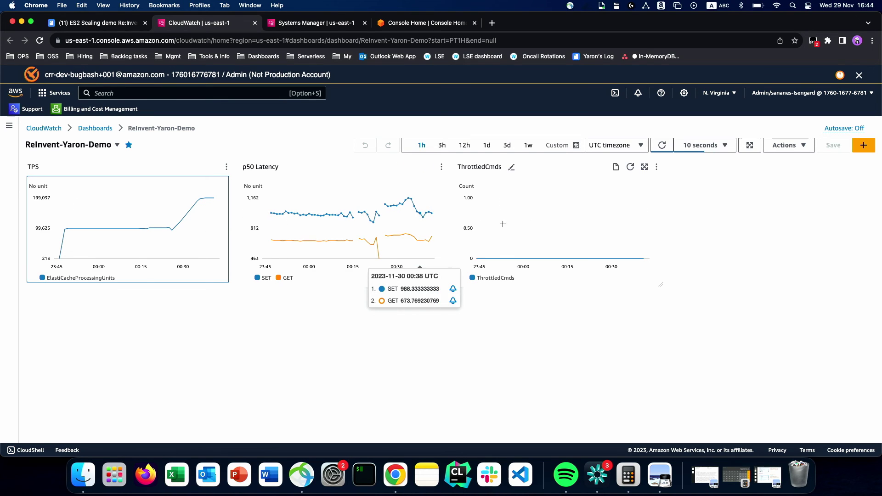
{"action": "mouse_move", "coordinate": [505, 197]}
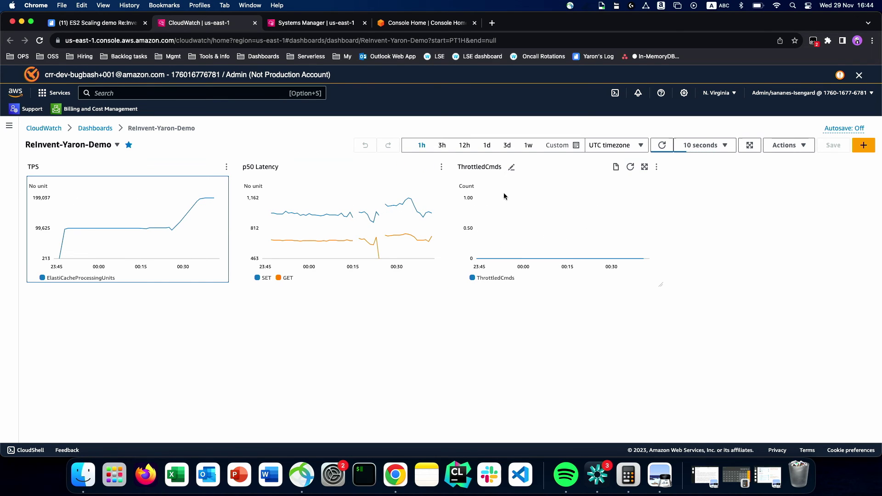